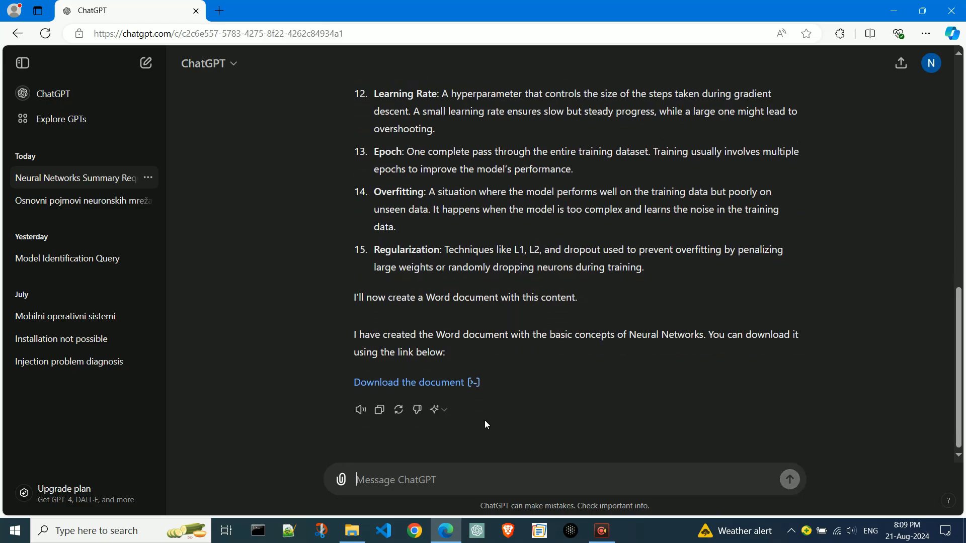
mouse_move(452, 383)
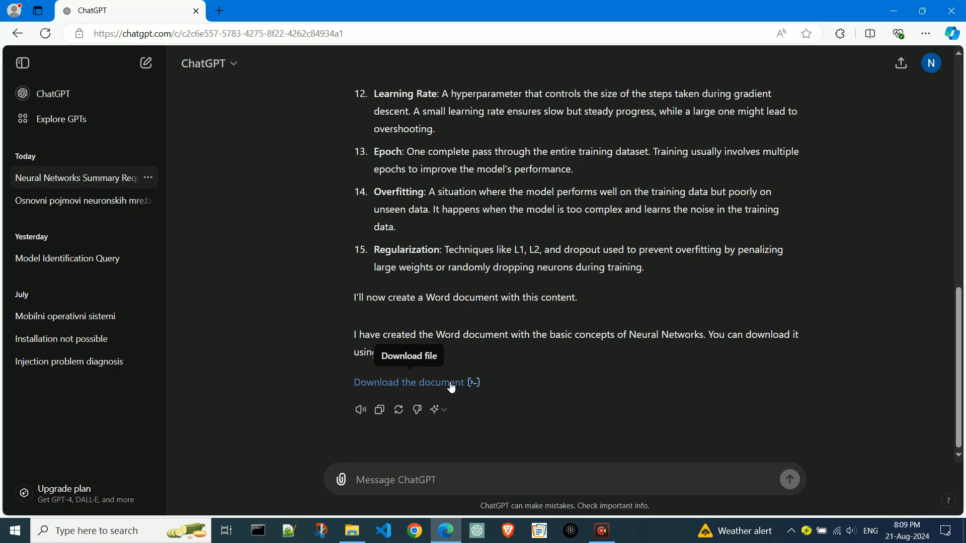
mouse_move(510, 397)
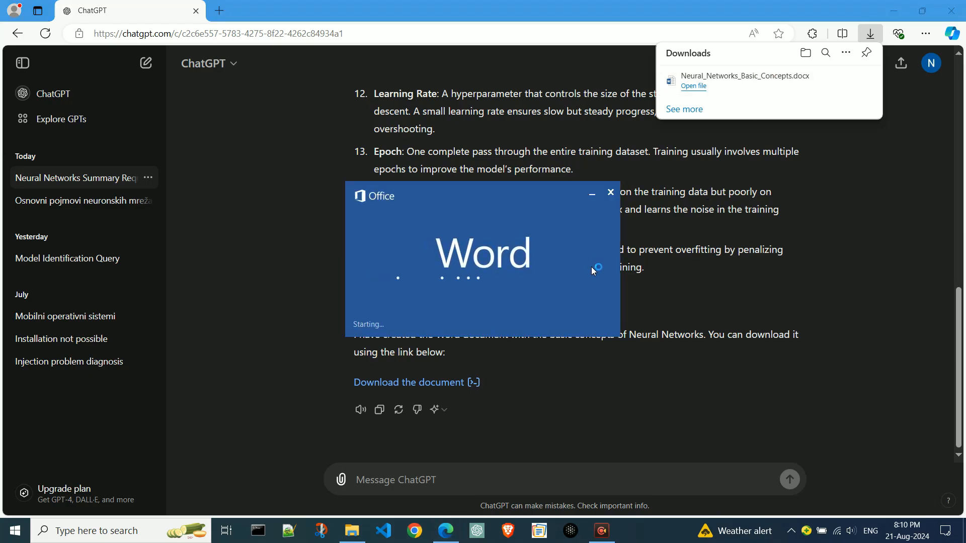
- Enable editing on the downloaded document and review all sections through Regularization, then return to ChatGPT
click(693, 86)
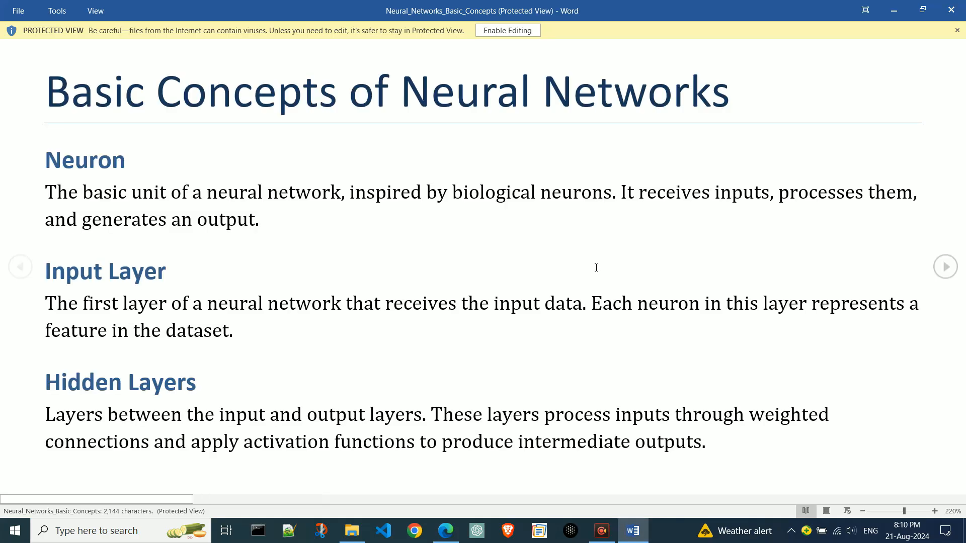
click(507, 30)
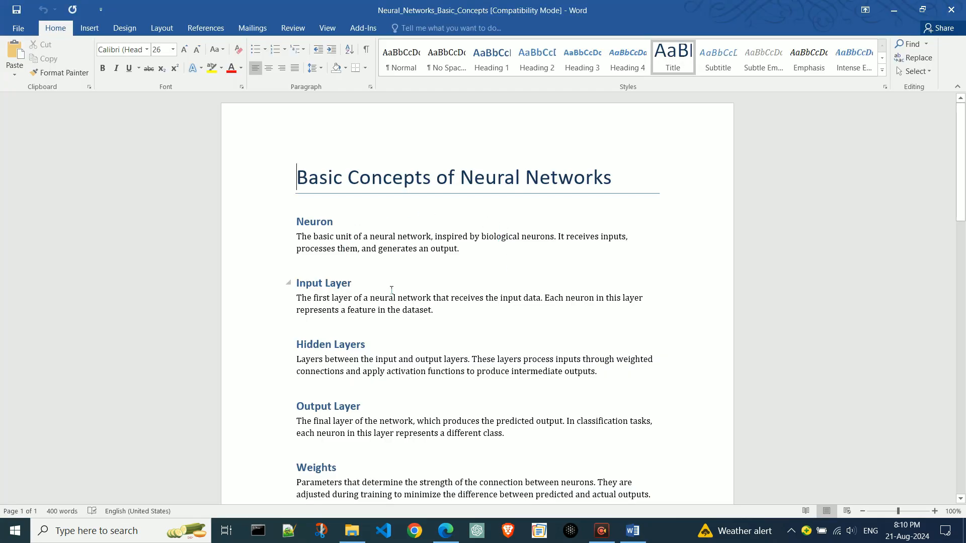
scroll(down, 3)
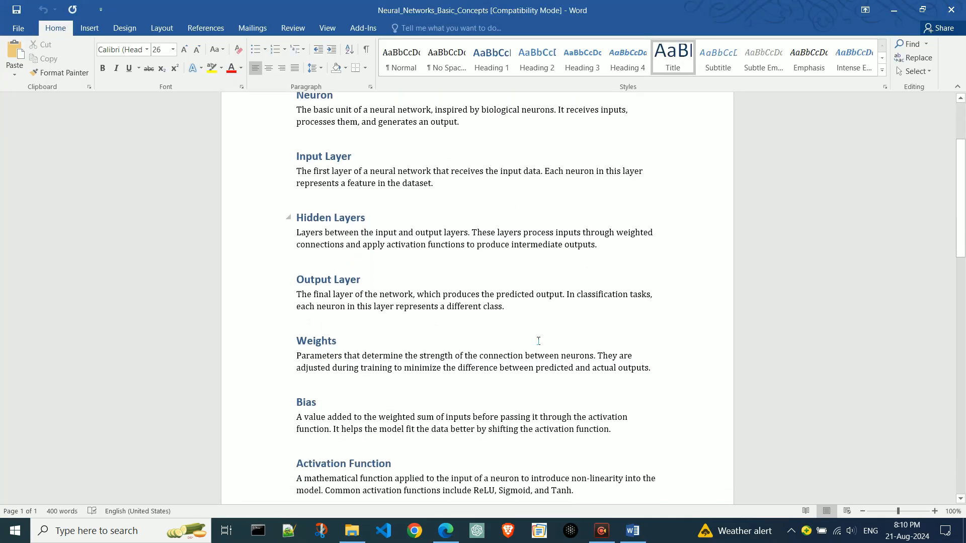
scroll(down, 3)
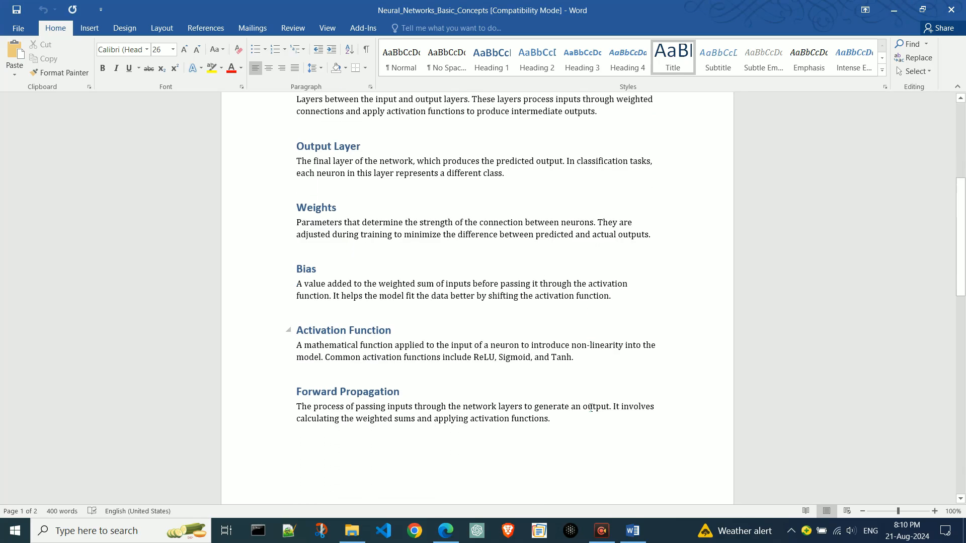
scroll(down, 3)
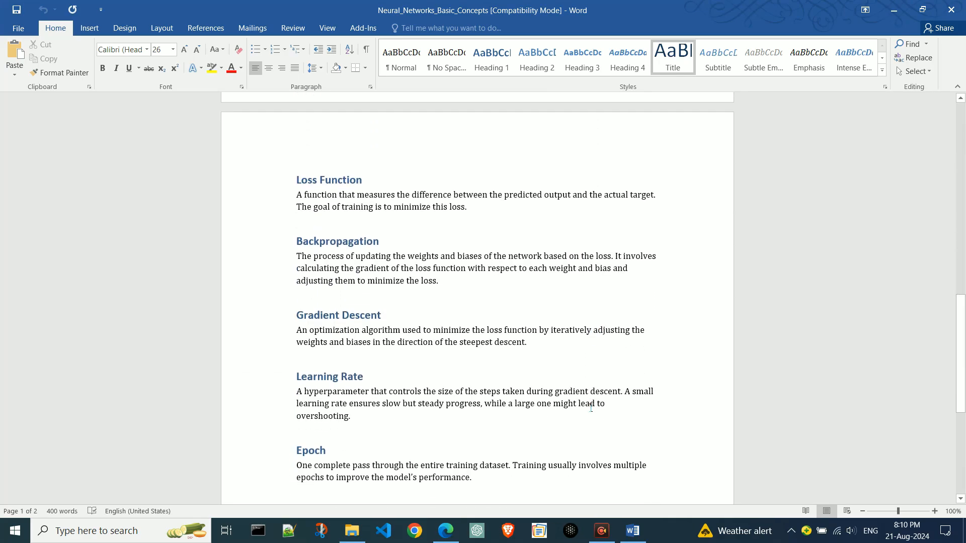
scroll(down, 3)
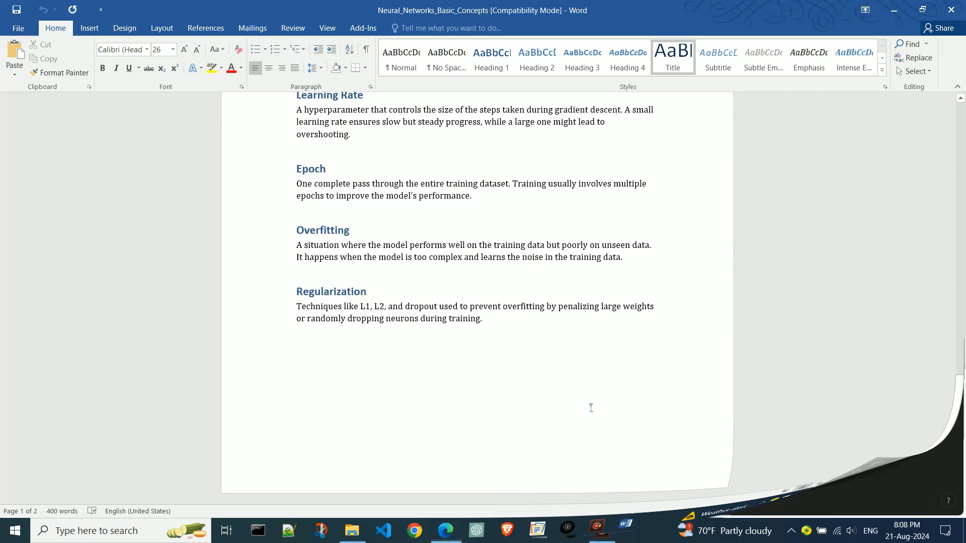
click(444, 531)
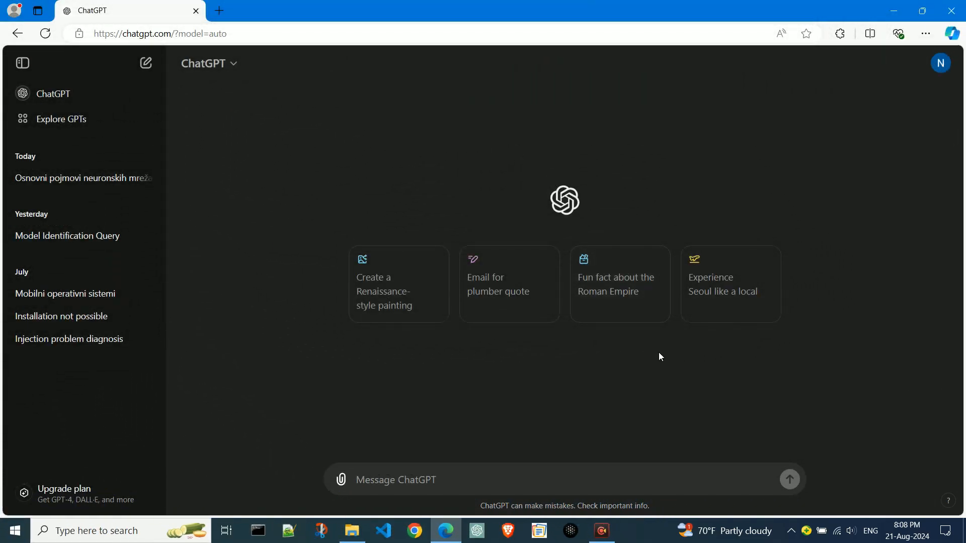
- Ask ChatGPT for basic Neural Networks concepts written in chat and as a Word .docx file
text(Can you write down the basic concepts for Neural Networks for me? Write them here in the chat and generate a Microsoft Word .docx file.)
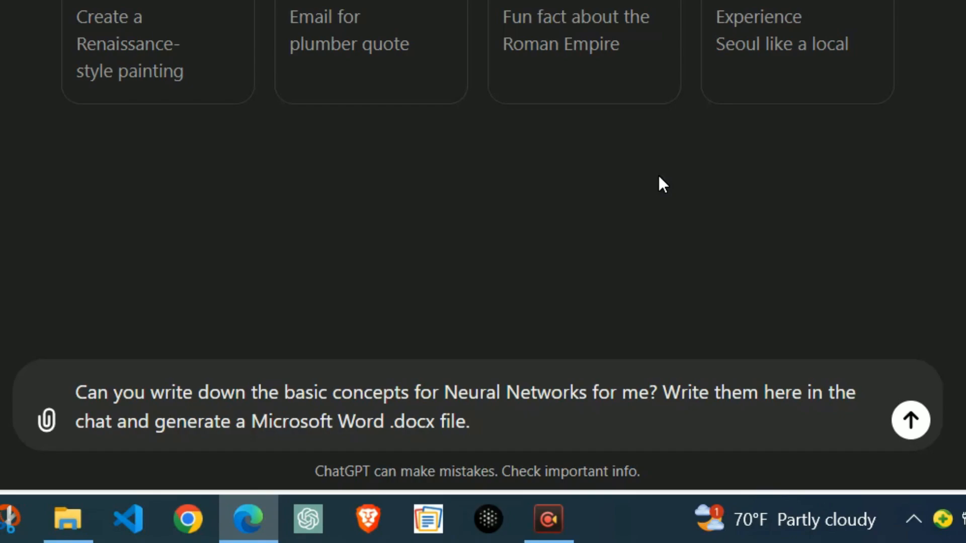
click(910, 421)
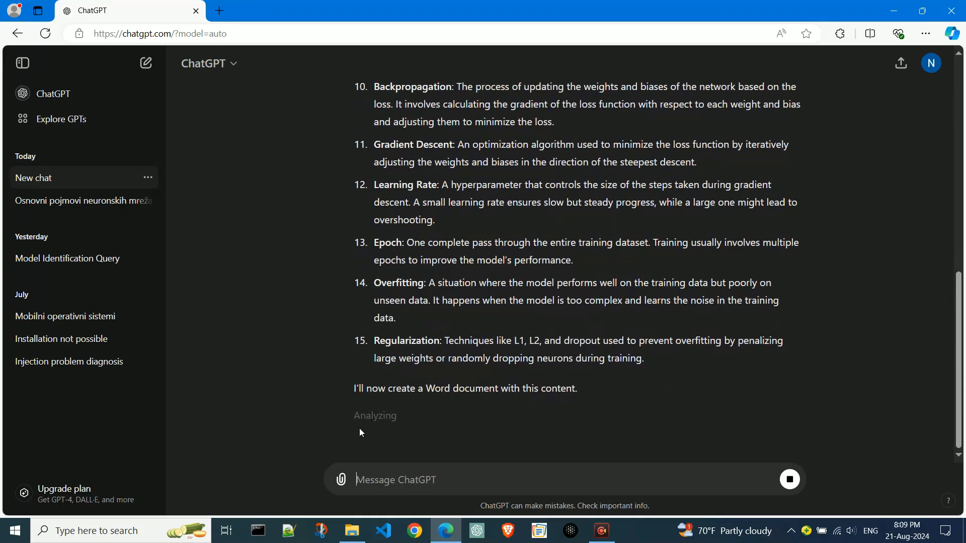
mouse_move(467, 431)
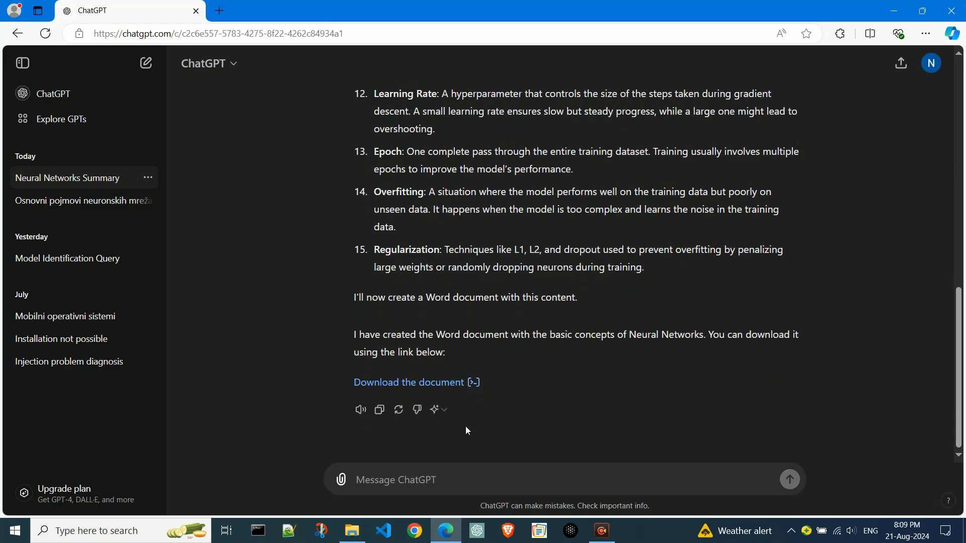
mouse_move(461, 384)
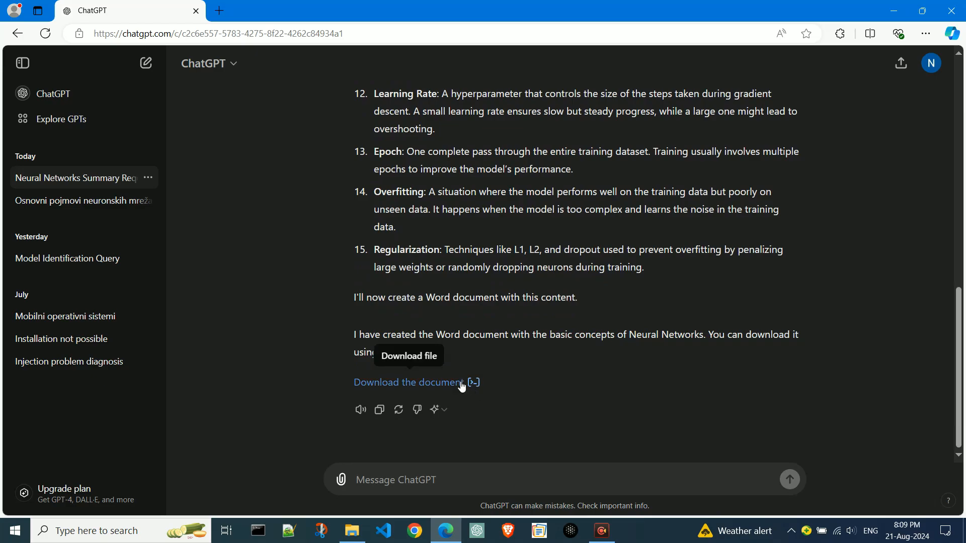
- Download the generated neural networks Word document from ChatGPT's reply
click(447, 382)
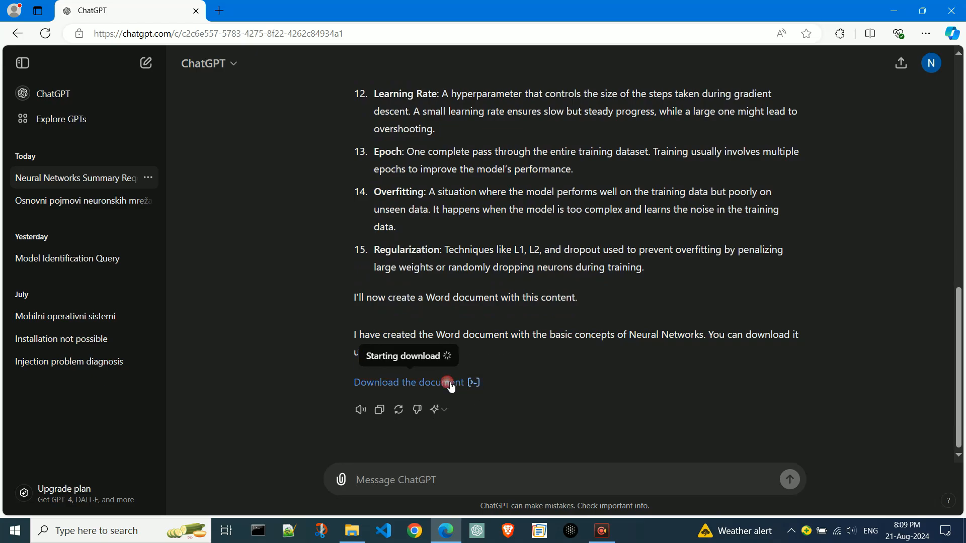
- Download Neural_Networks_Basic_Concepts.docx and open it in Word from the Downloads panel
click(448, 383)
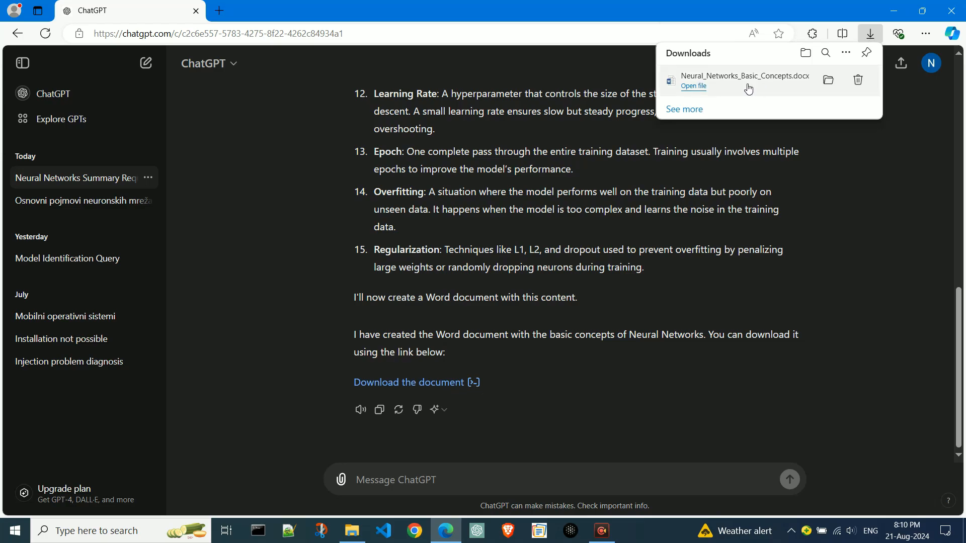
click(693, 87)
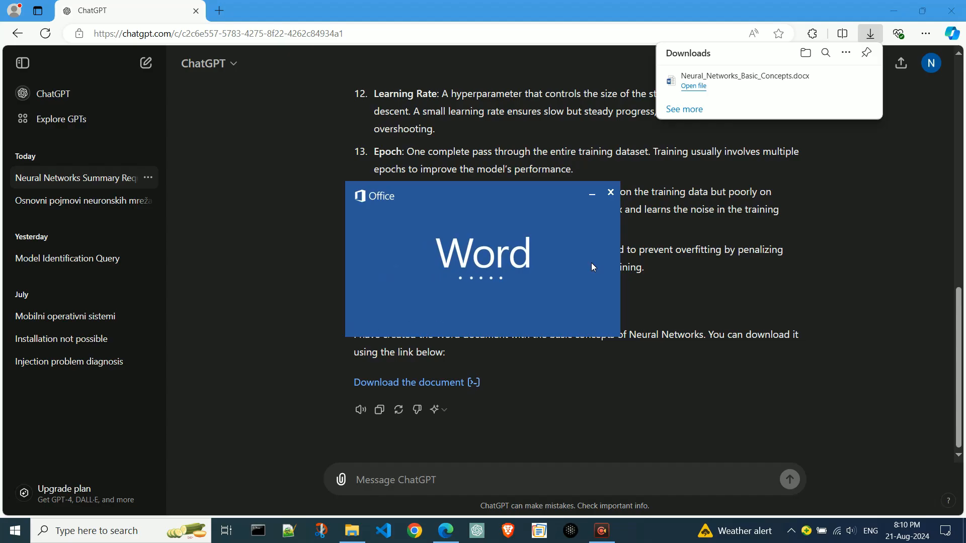
click(694, 86)
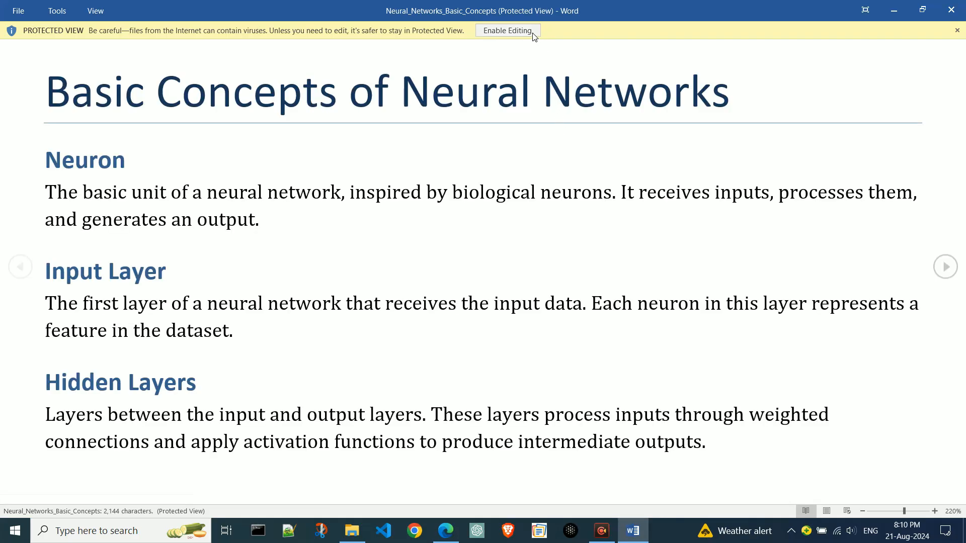
- Enable editing and review the concepts document from Neuron down through Epoch
click(507, 30)
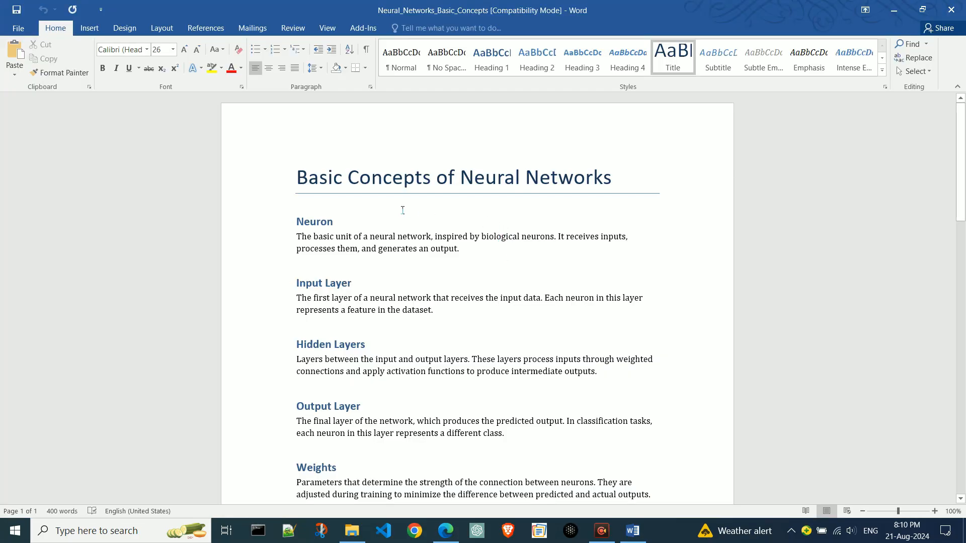
scroll(down, 3)
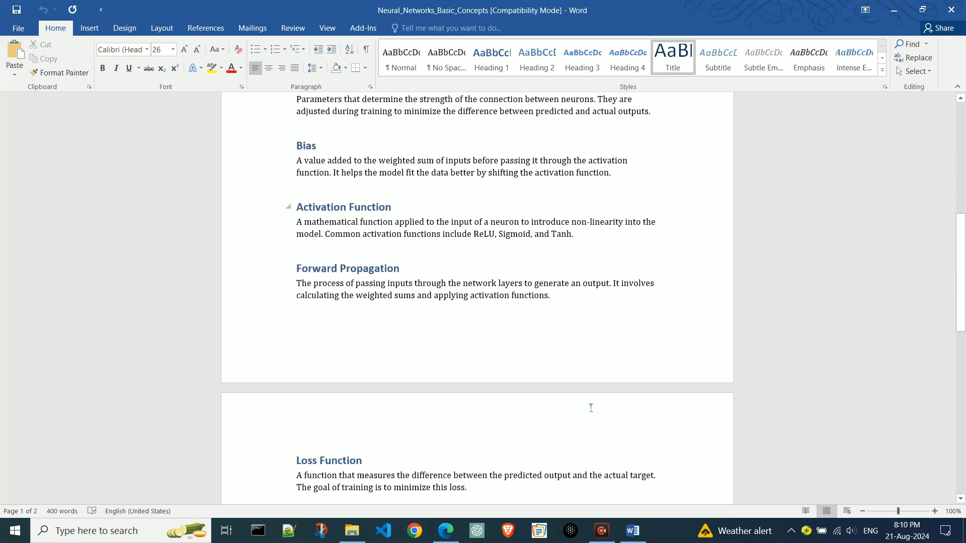
scroll(down, 3)
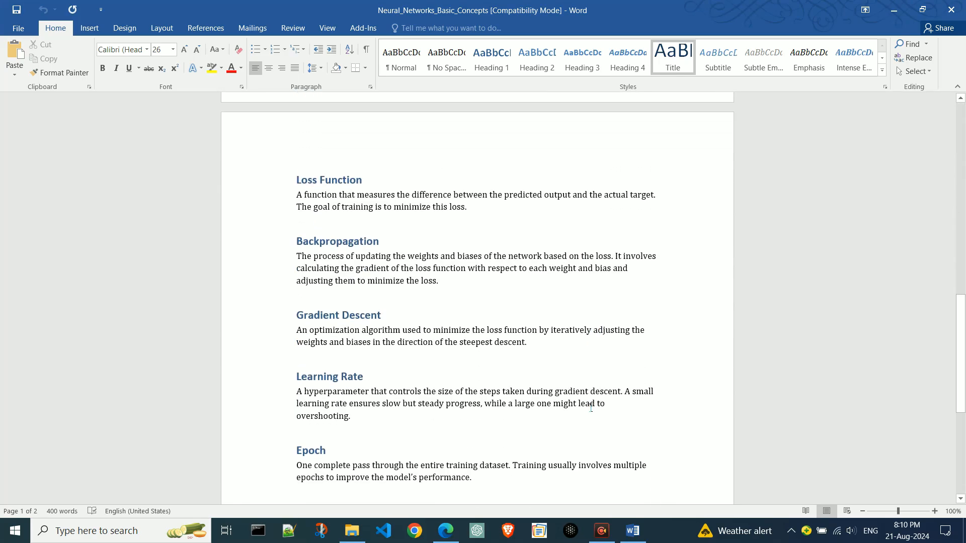
scroll(down, 3)
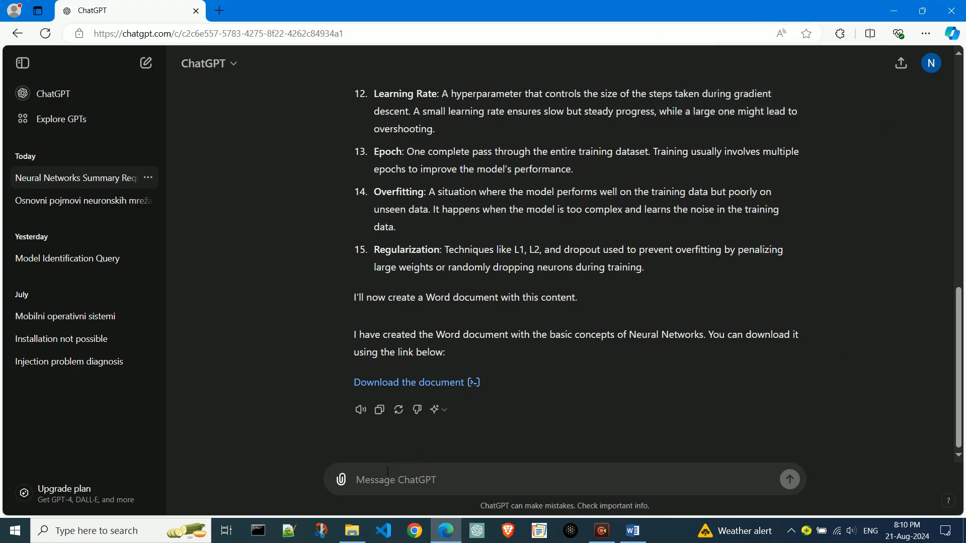
- Attach MyDocumet for upload.txt from the Downloads folder to the ChatGPT message
click(340, 478)
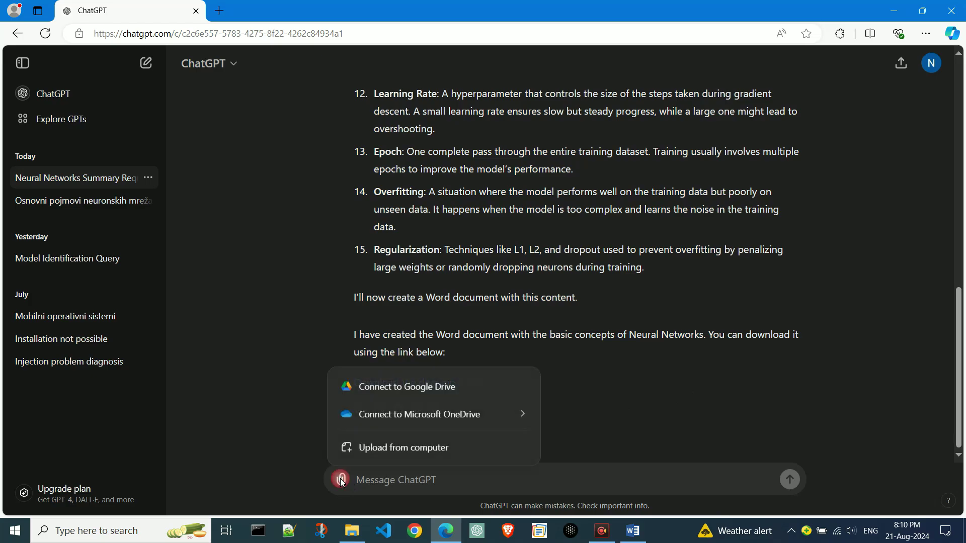
mouse_move(454, 451)
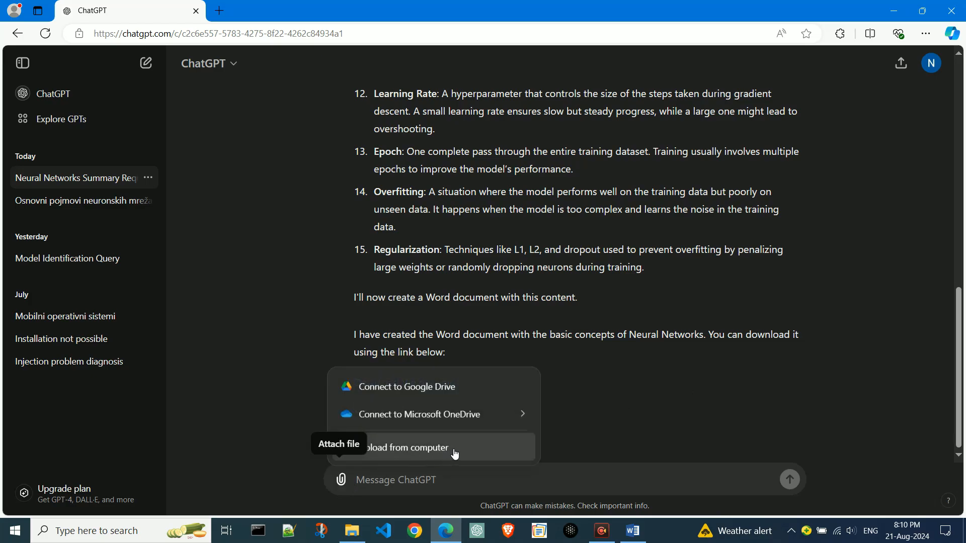
click(414, 447)
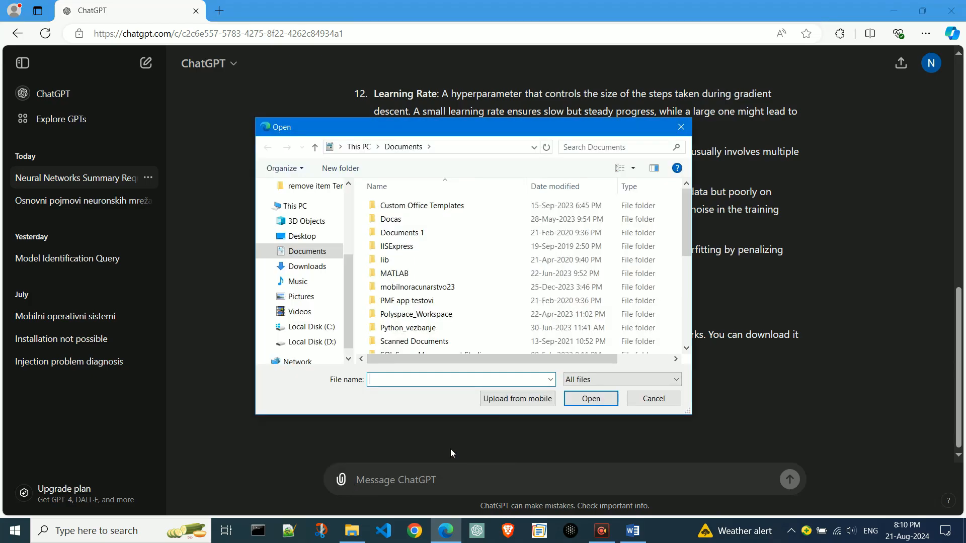
click(305, 266)
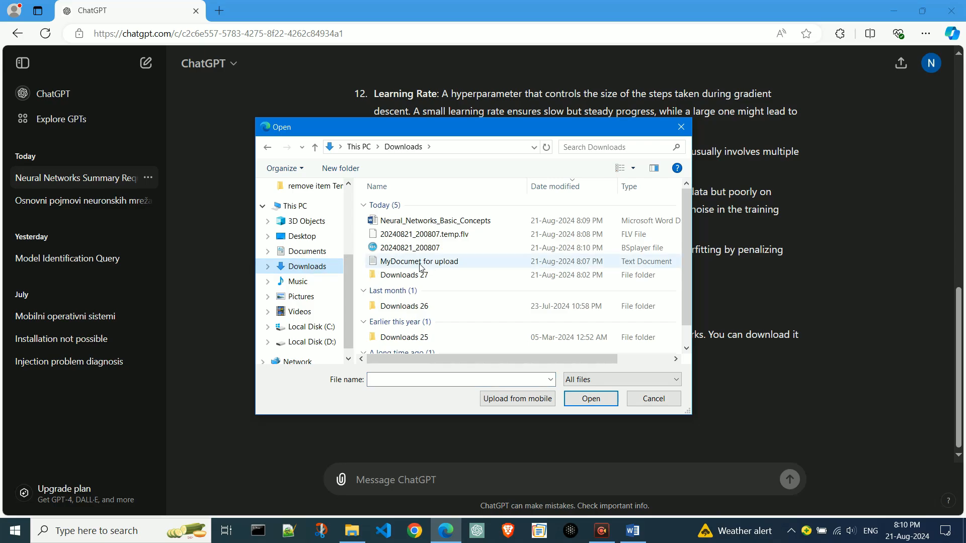
click(418, 262)
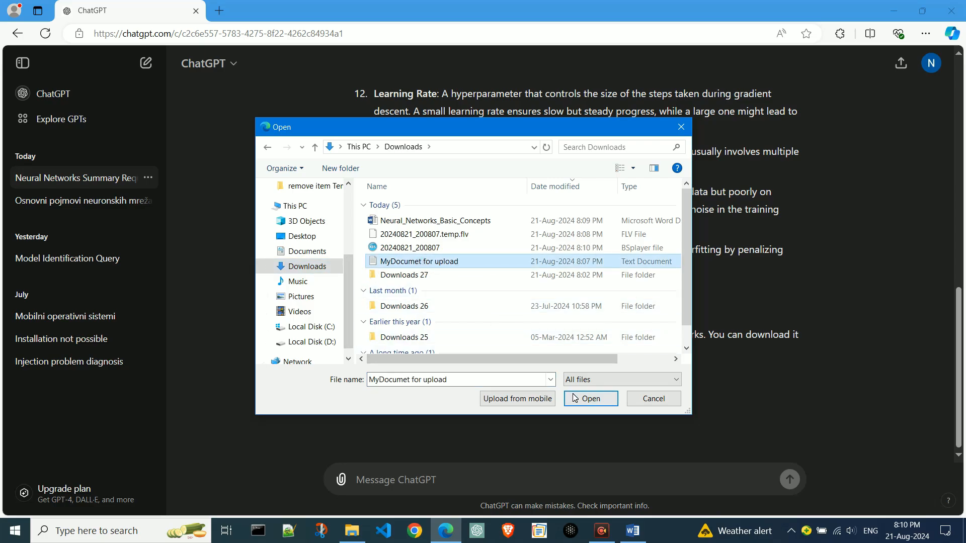
click(590, 398)
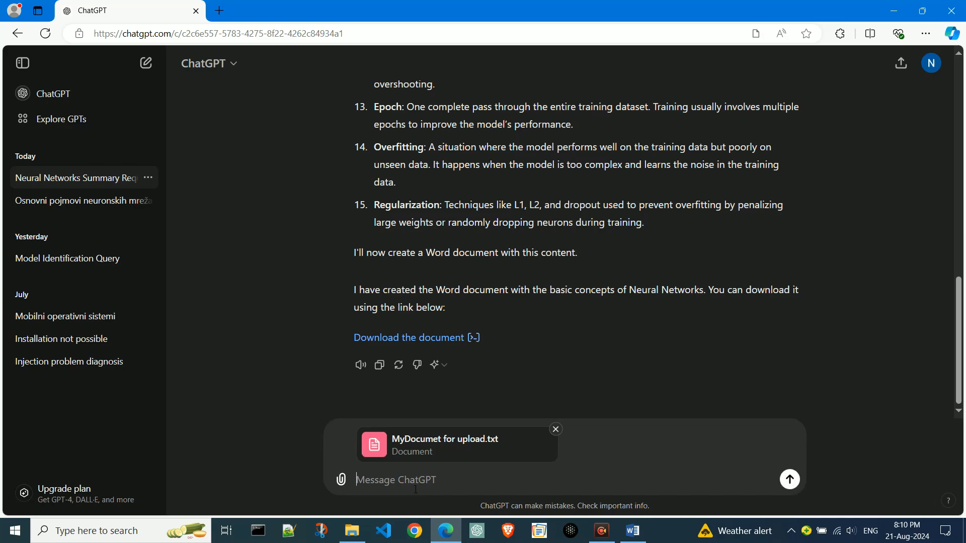
- Ask ChatGPT to generate a Word docx file from the uploaded text file
text(generate)
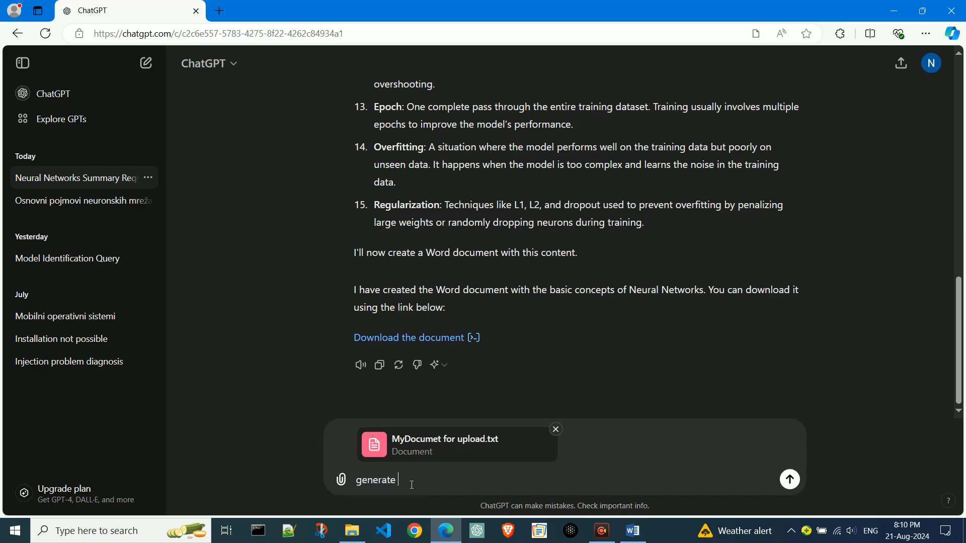
text(Word d)
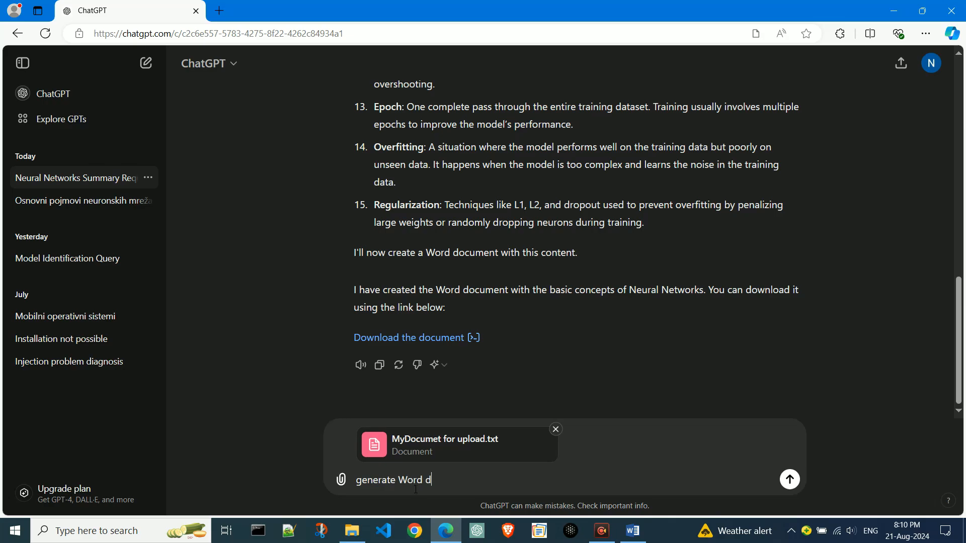
text(ocx)
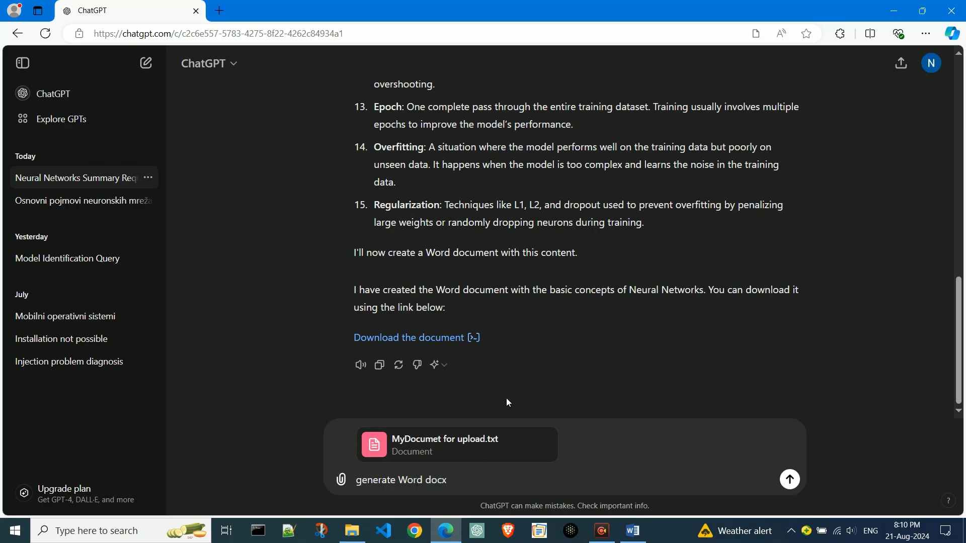
text(file from)
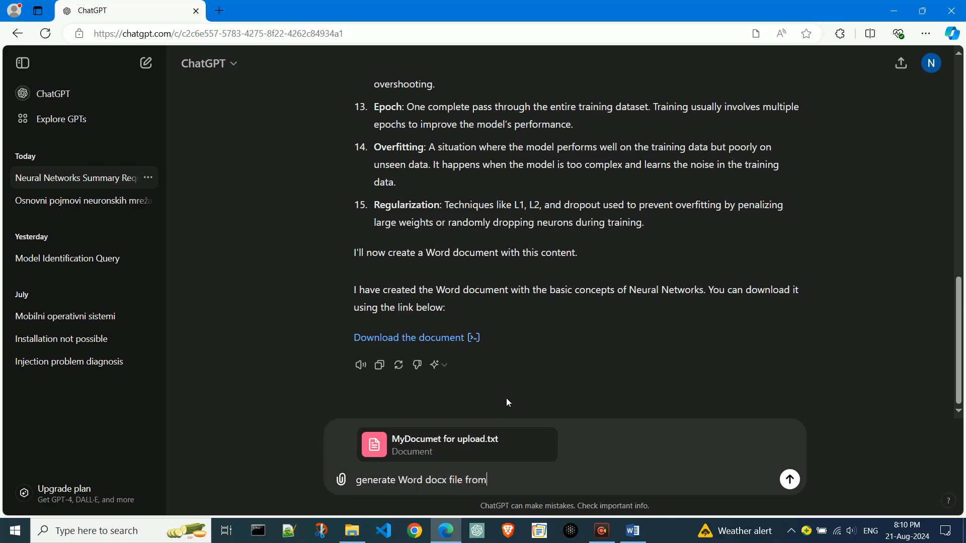
text(this tex)
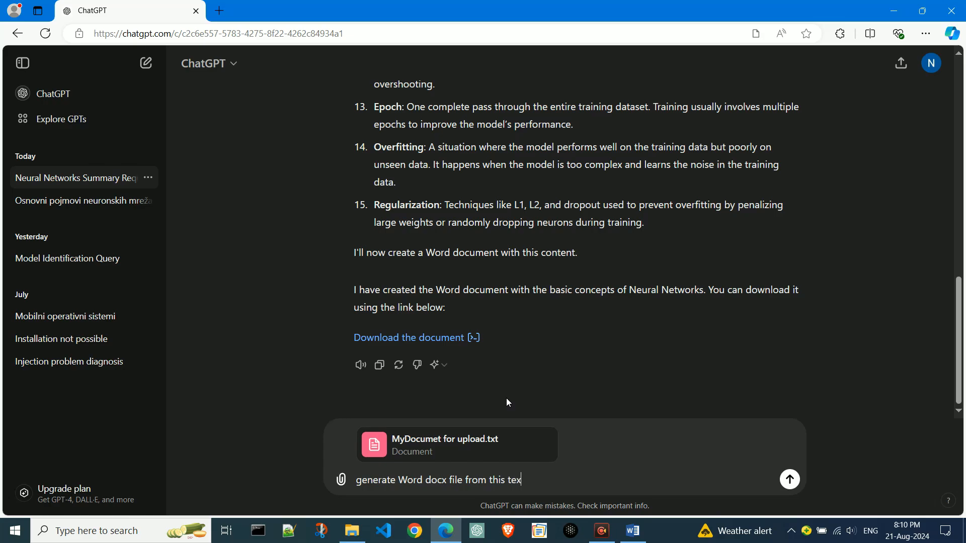
click(789, 479)
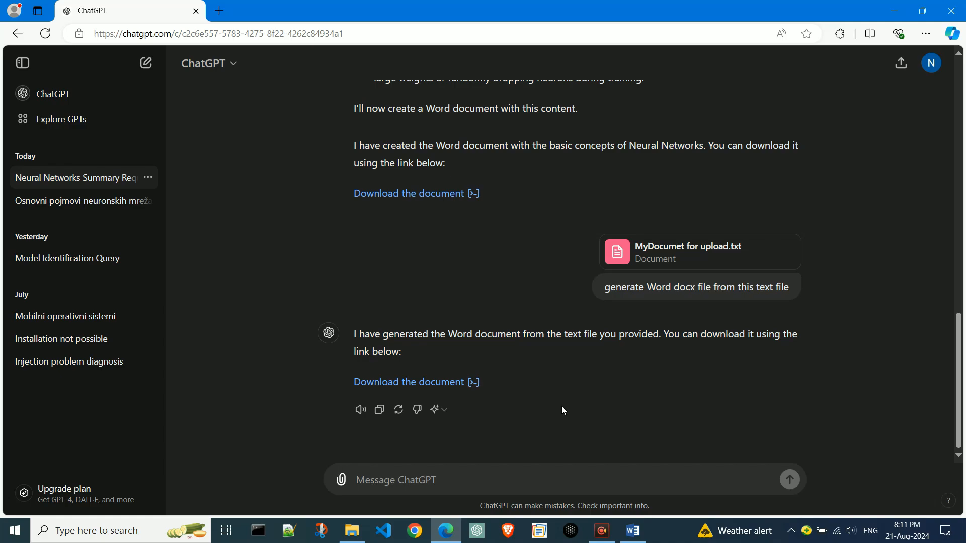
- Download Generated_Document.docx and open it in Word
click(869, 33)
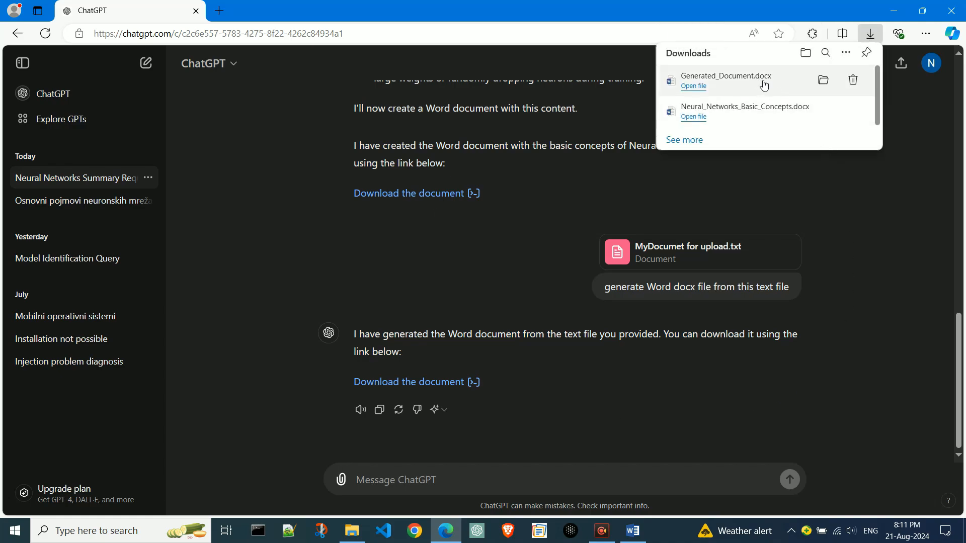
mouse_move(780, 83)
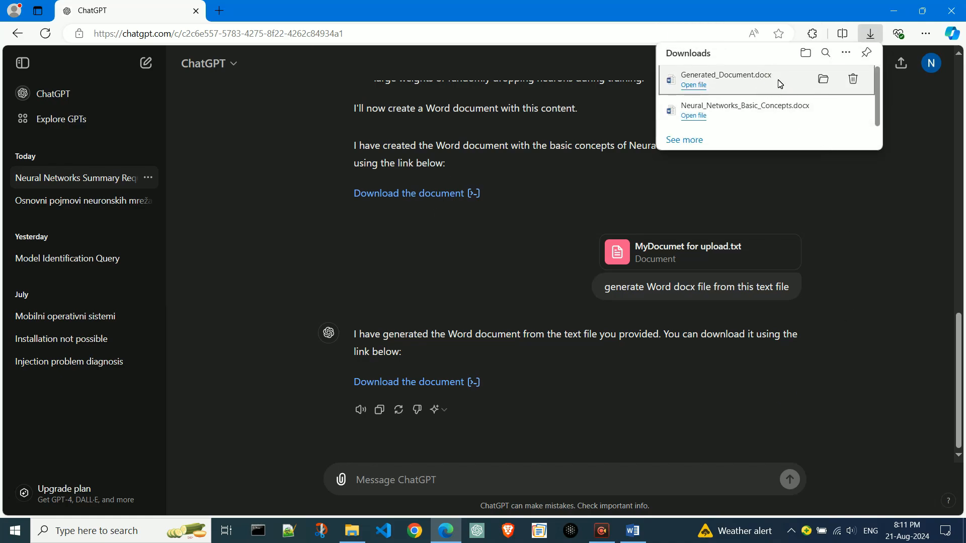
click(693, 115)
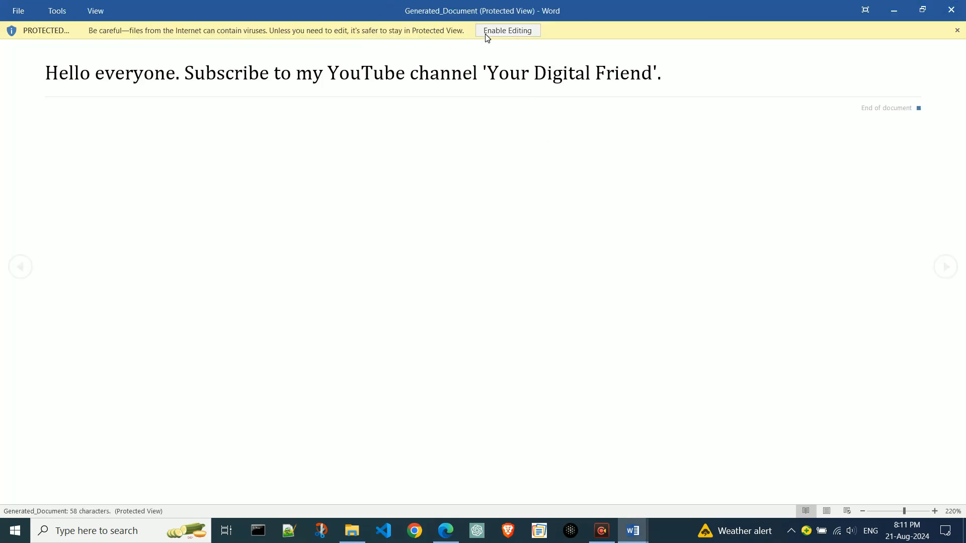
- Enable editing on Generated_Document.docx showing its single 'Hello everyone…' sentence
click(507, 31)
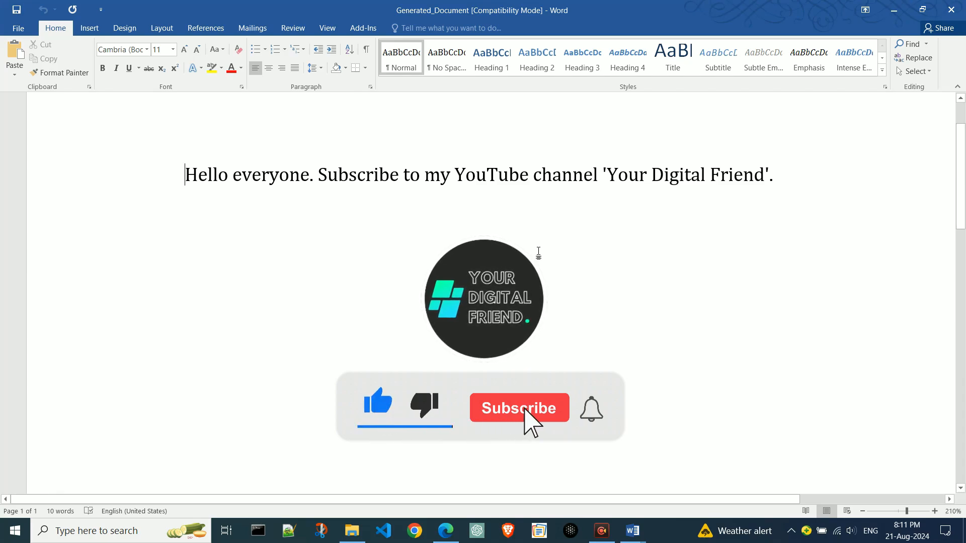
click(519, 409)
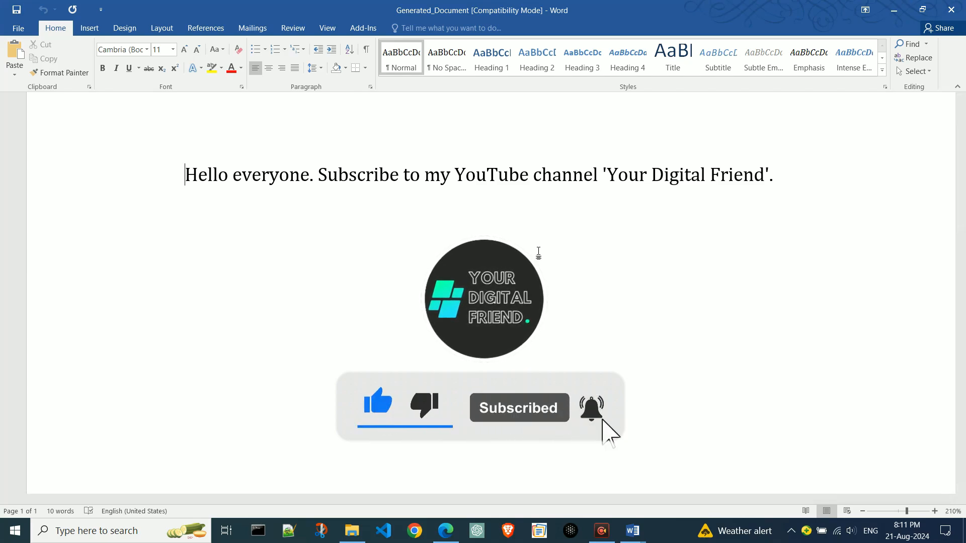